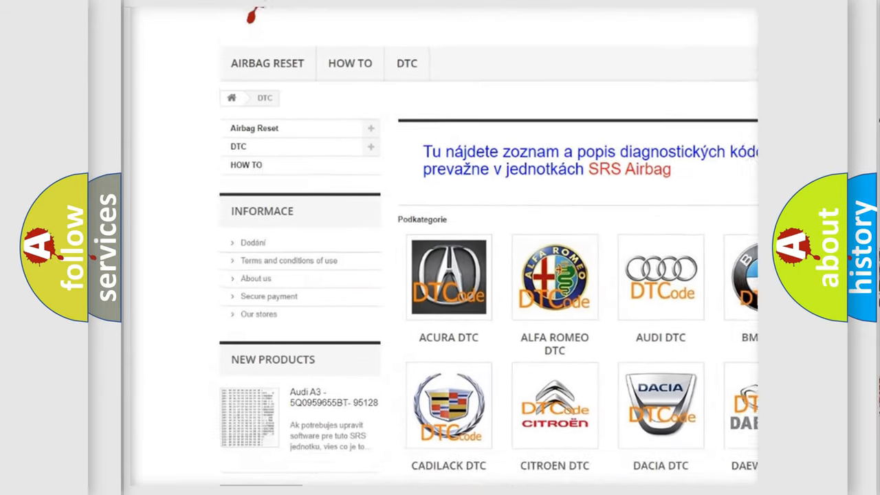
Step: Scroll the DTC page past the car brand tiles into the list of B-codes
scroll(down, 3)
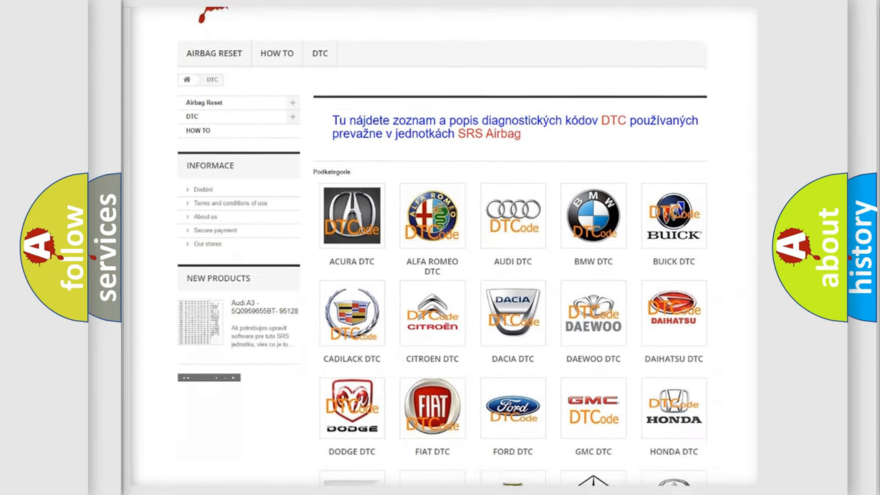
scroll(down, 3)
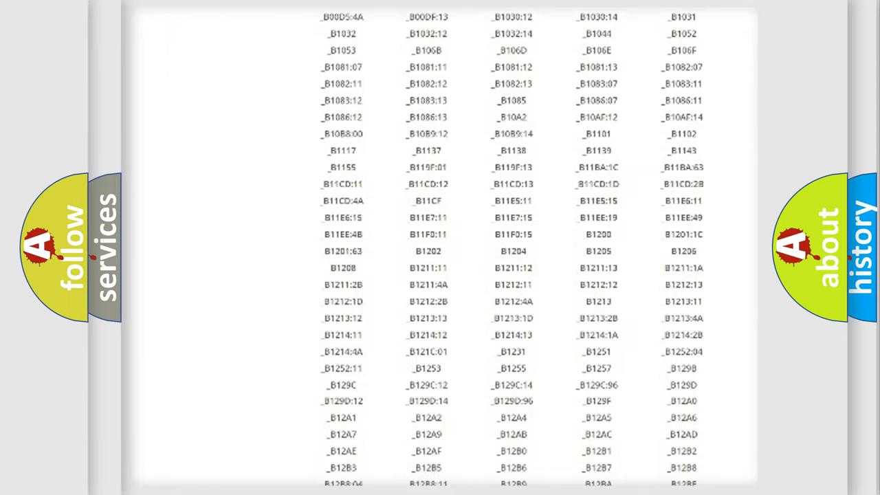
scroll(down, 3)
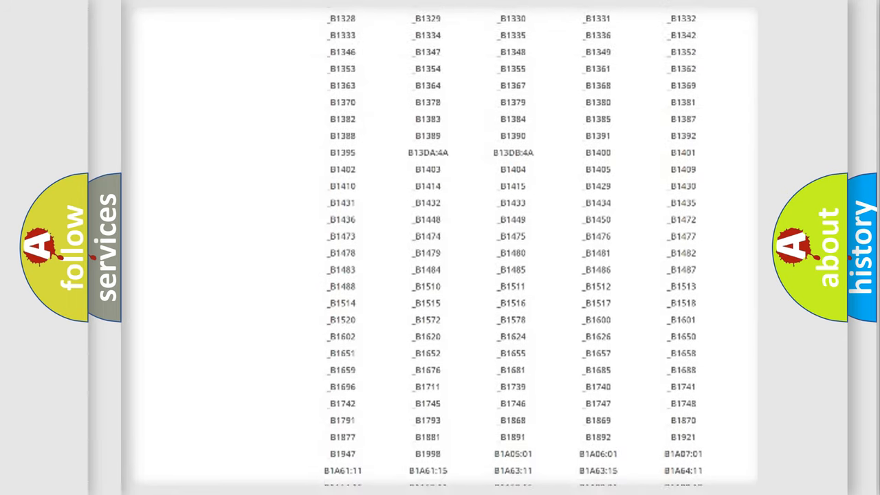
scroll(up, 3)
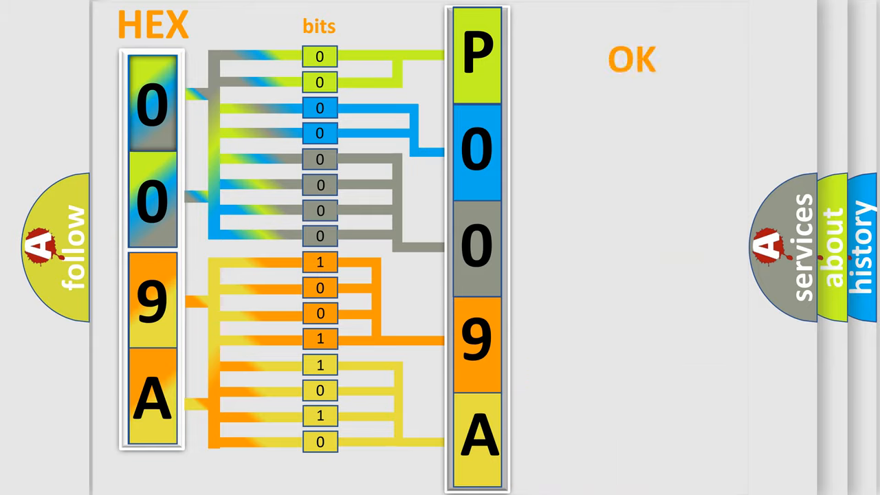
Step: Let the hex-to-bits animation assemble 0, 0, 9, A into P009A marked OK
click(630, 57)
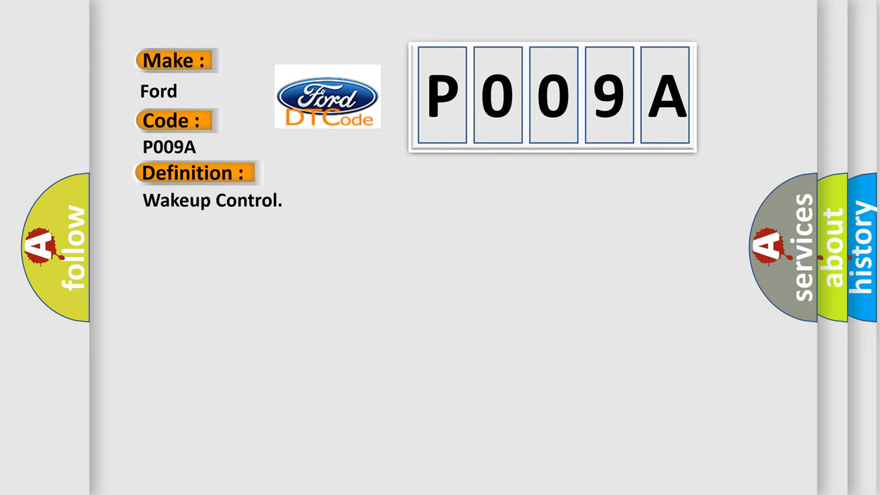
Step: Continue playback to the Ford P009A card: Wakeup Control, check for BCM DTC B10E5
click(194, 173)
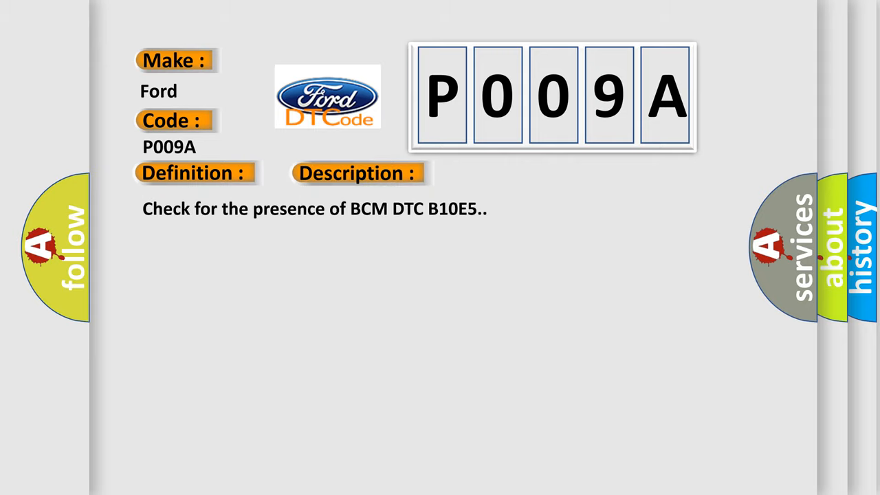